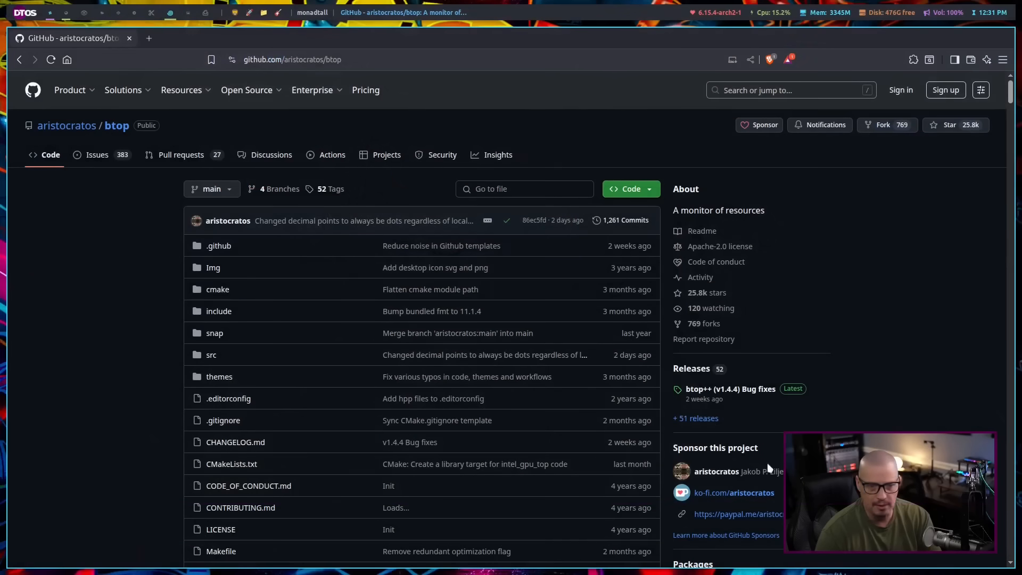
mouse_move(731, 389)
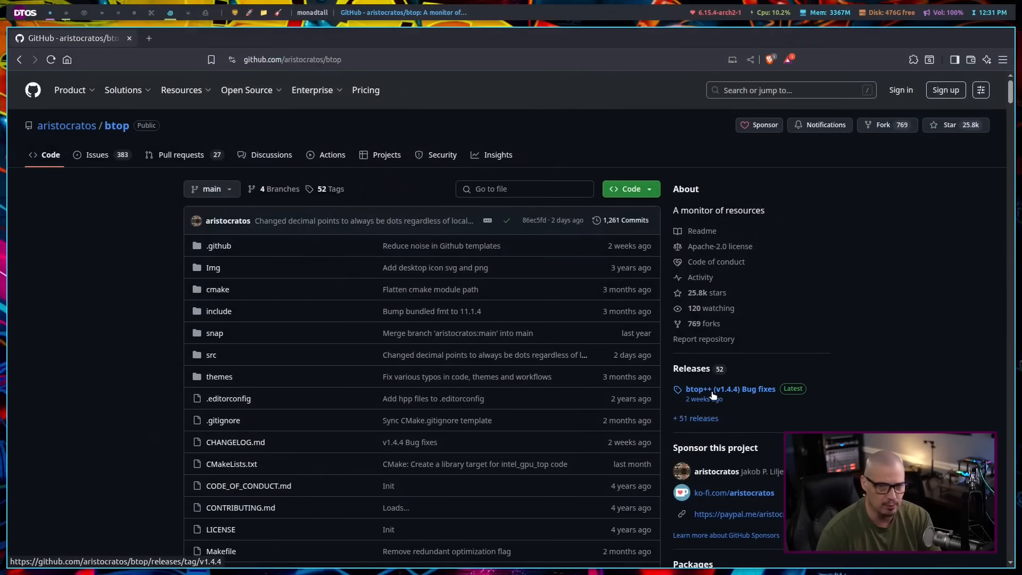
Scroll through the live dashboard to view the CPU, memory, disks, network and process panels
scroll("down", 3)
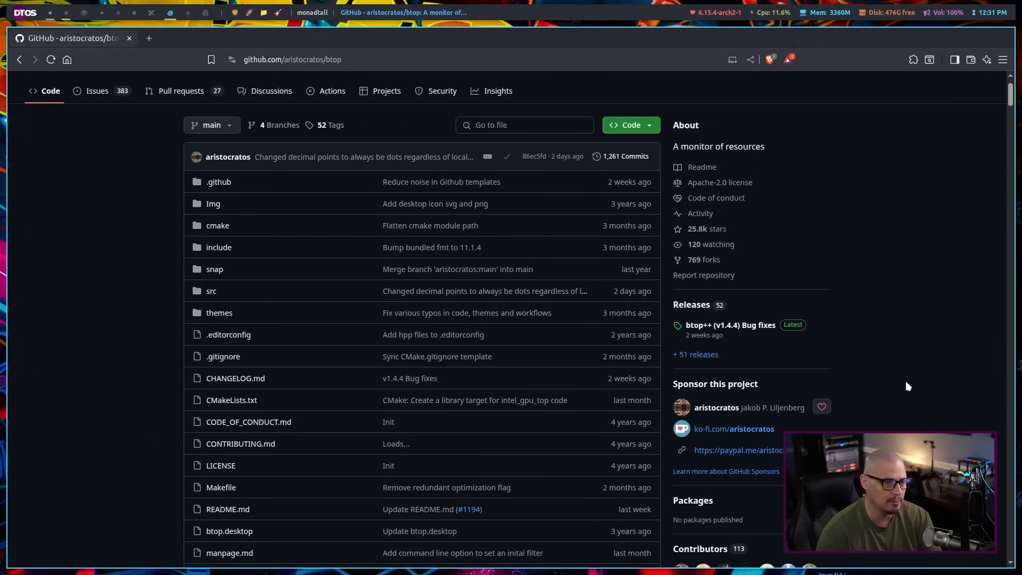
scroll("up", 3)
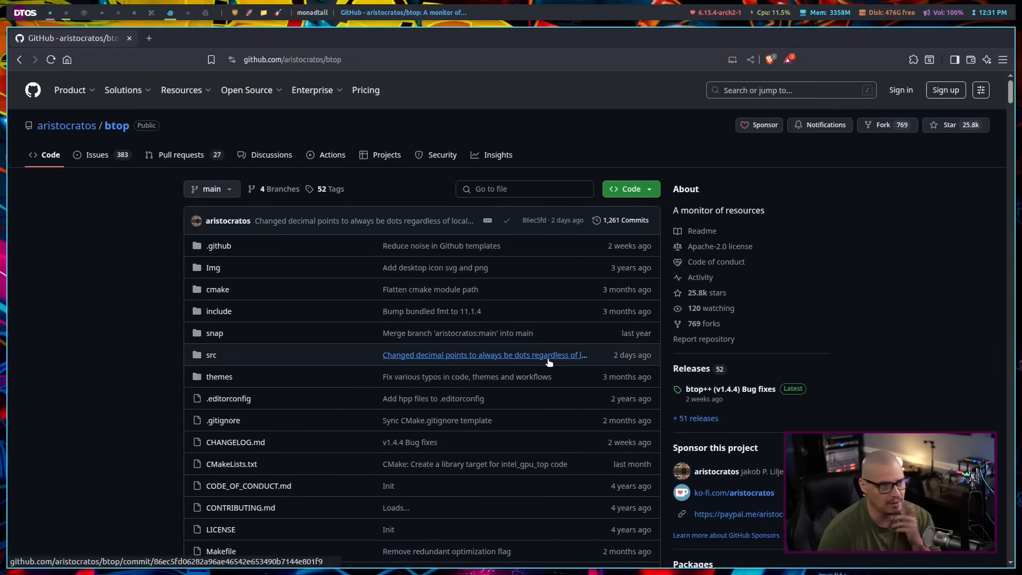
mouse_move(294, 282)
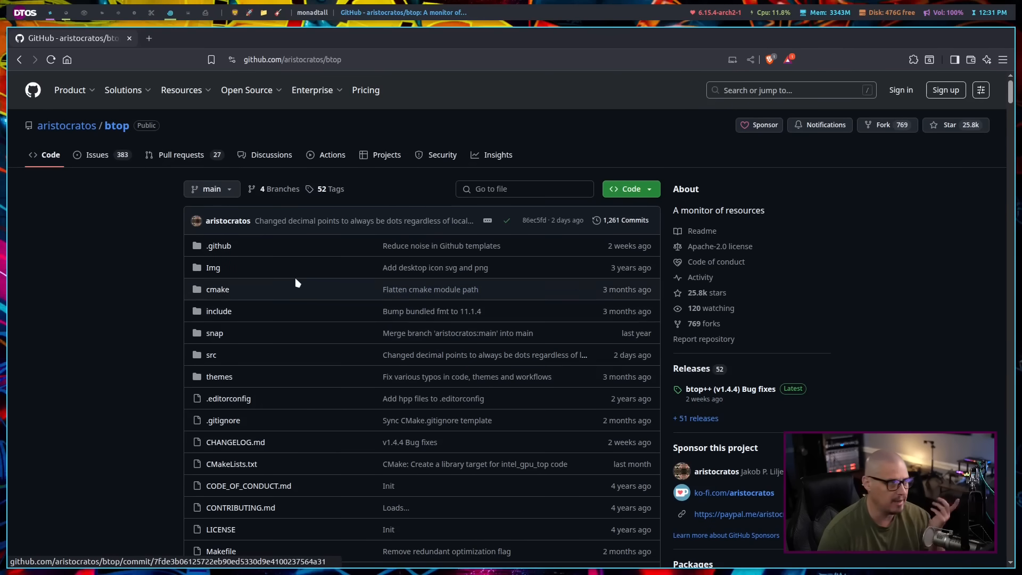
mouse_move(135, 138)
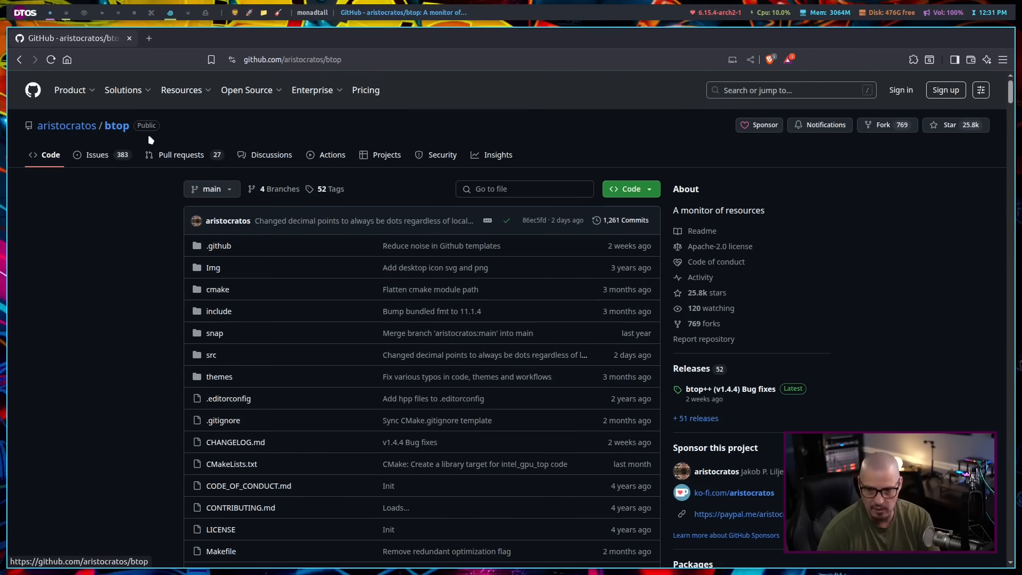
mouse_move(780, 438)
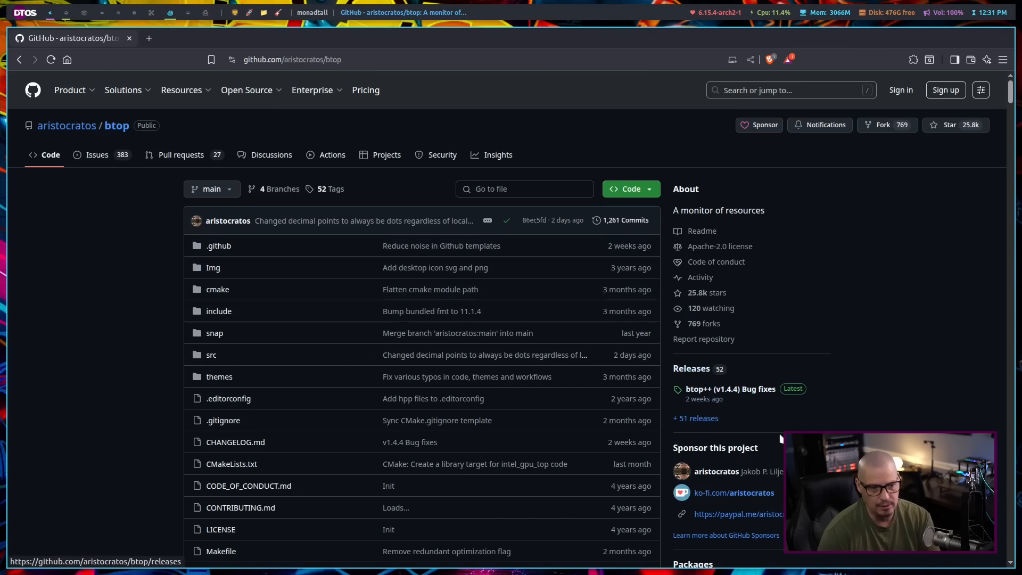
scroll("down", 3)
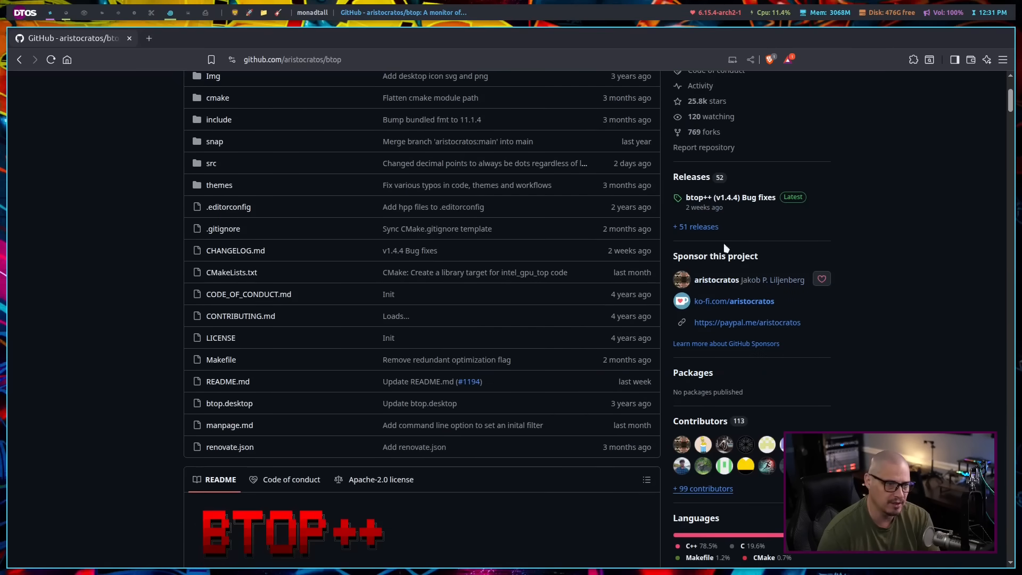
scroll("down", 3)
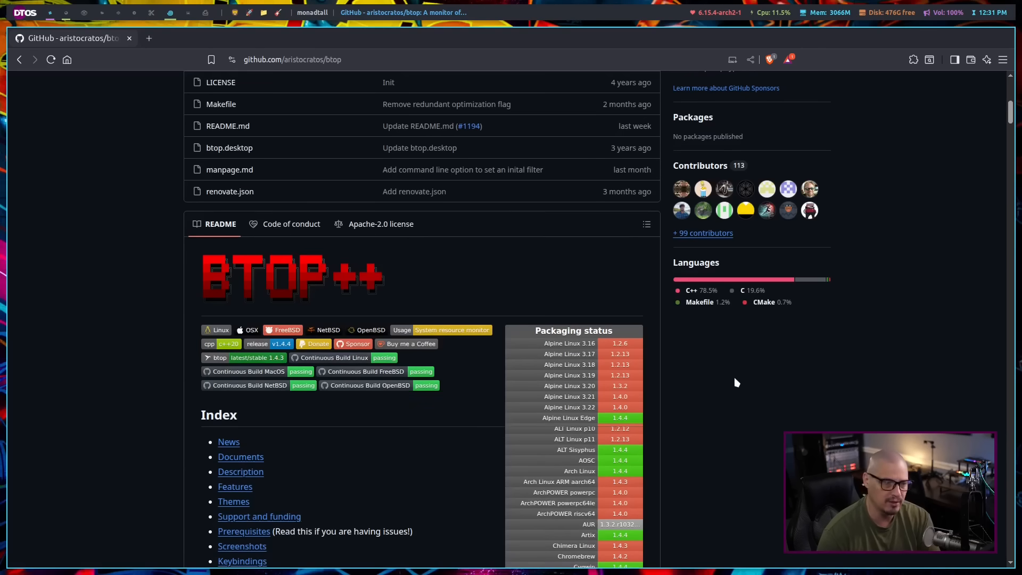
scroll("up", 3)
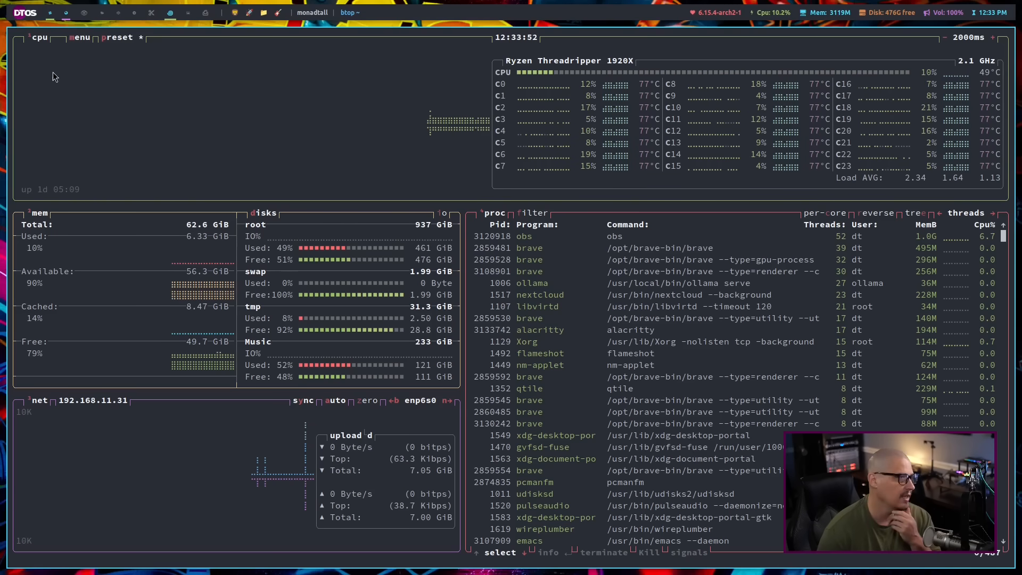
mouse_move(326, 122)
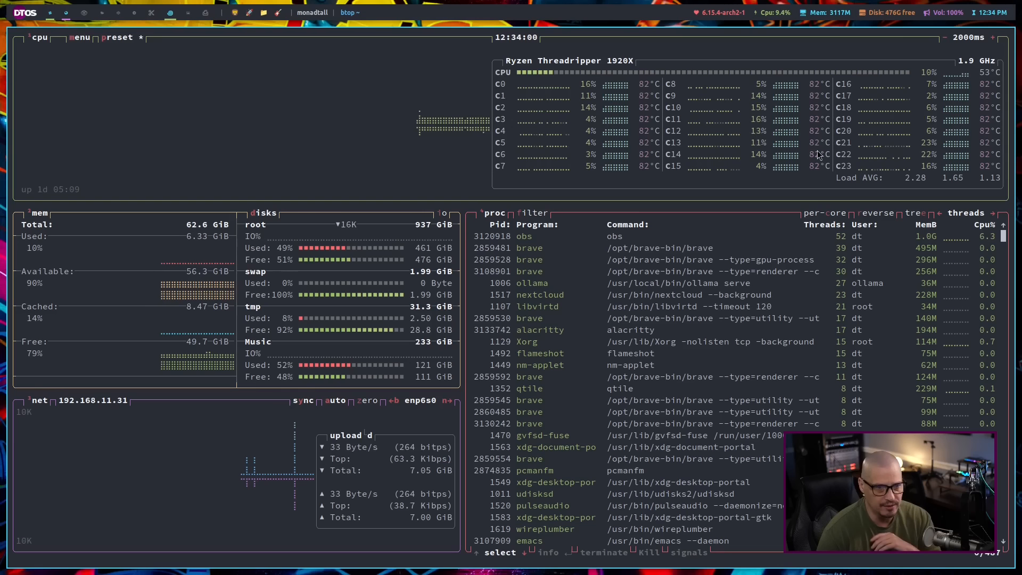
mouse_move(648, 182)
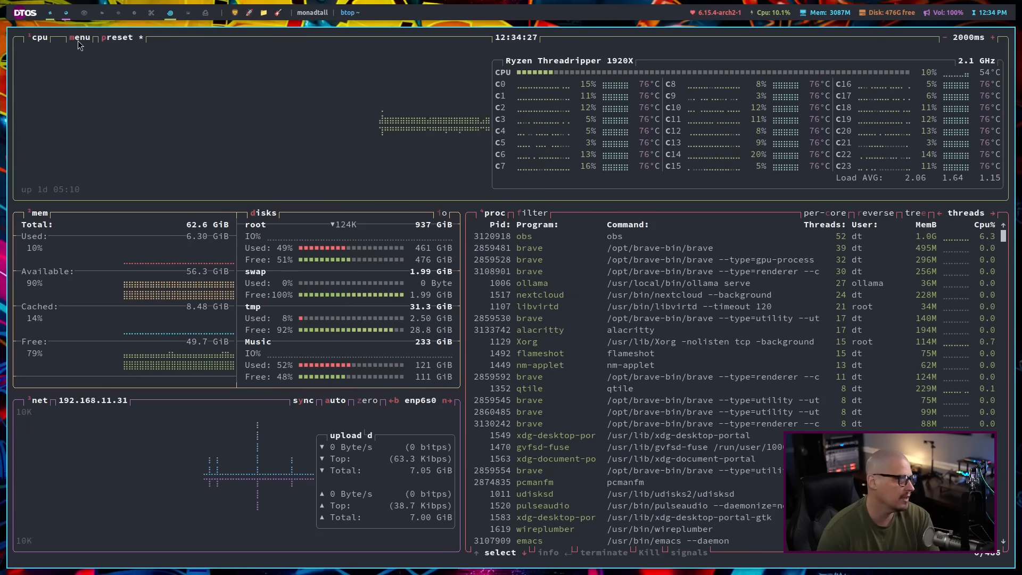
In the general options, cycle the color theme through everforest-dark-hard, kanagawa-wave, nord and gruvbox_dark_v2
left_click(80, 38)
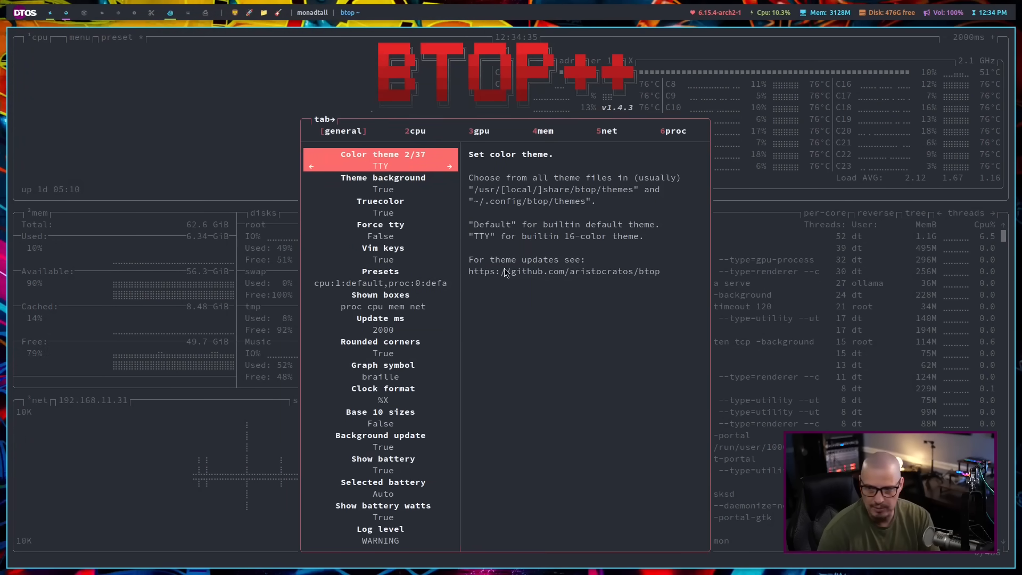
mouse_move(472, 359)
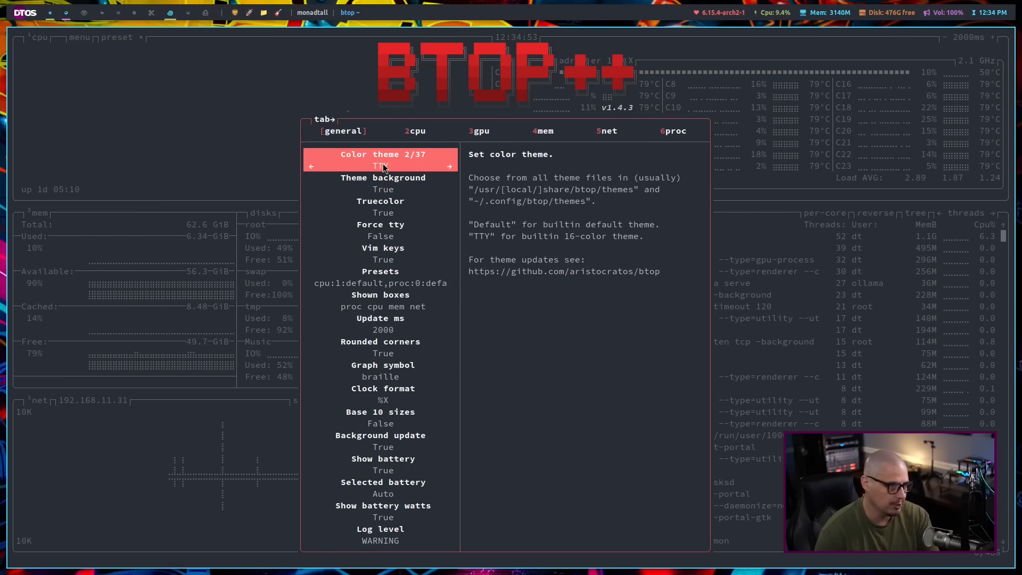
mouse_move(571, 476)
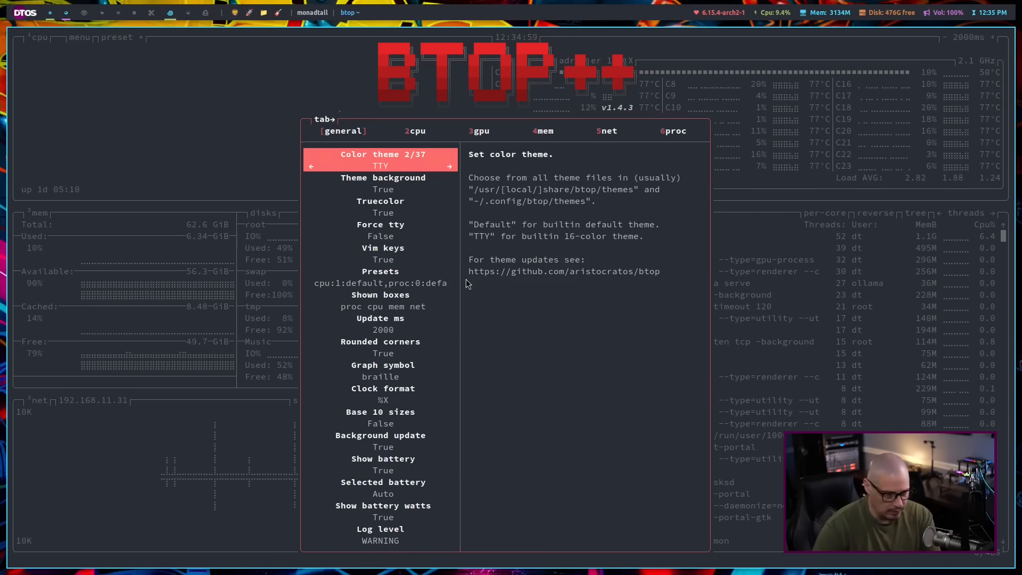
mouse_move(471, 289)
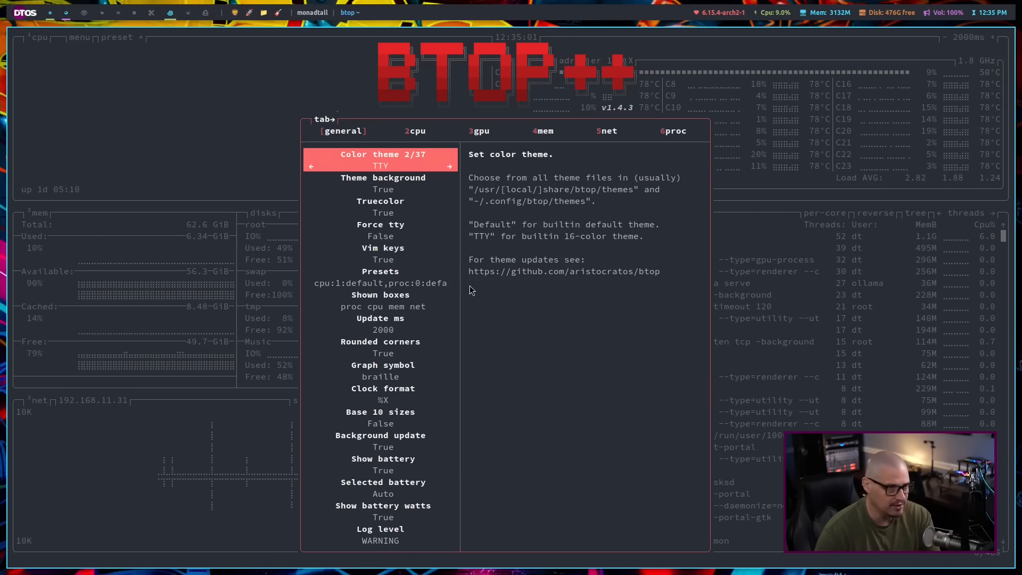
left_click(449, 166)
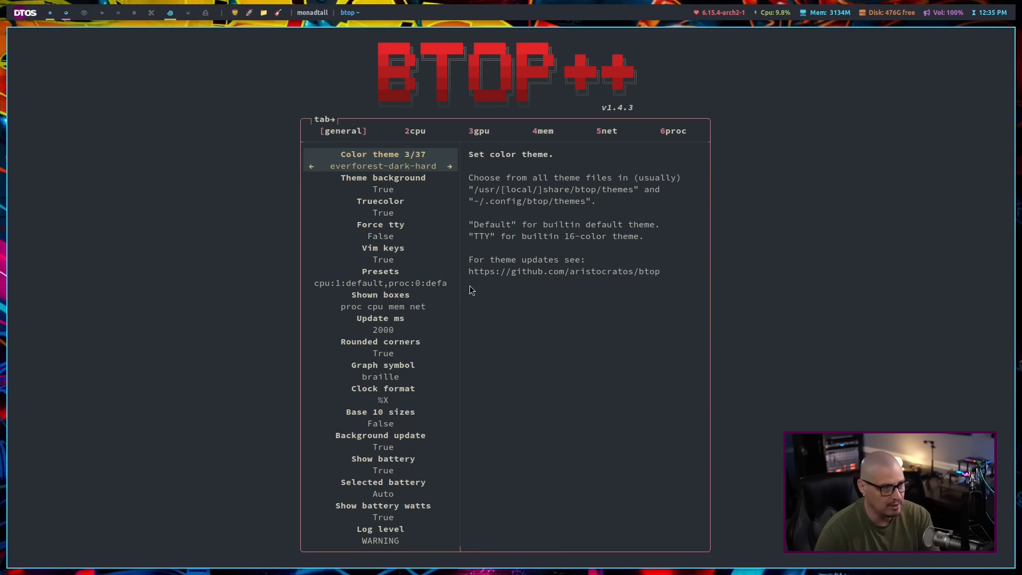
left_click(450, 166)
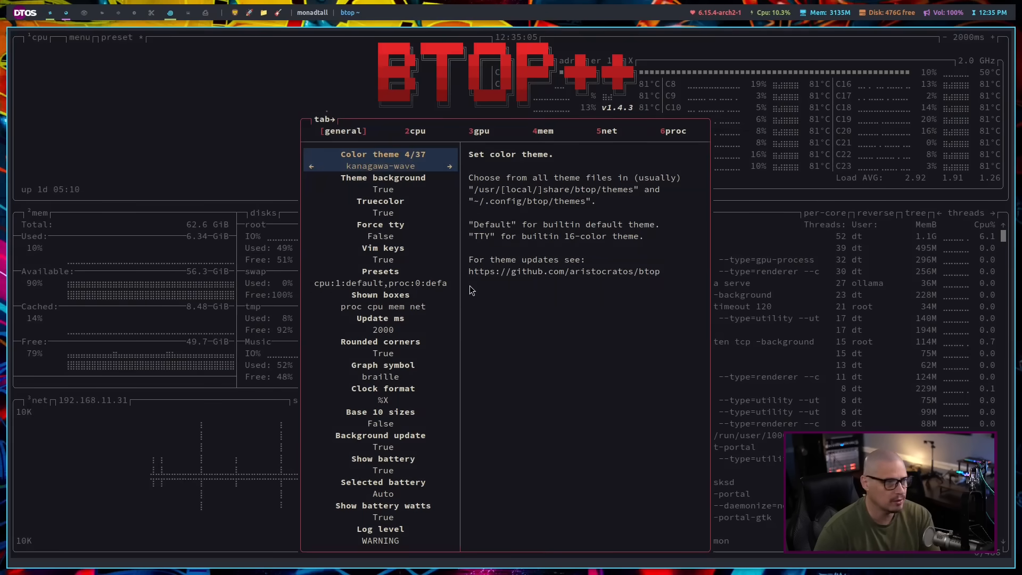
left_click(449, 166)
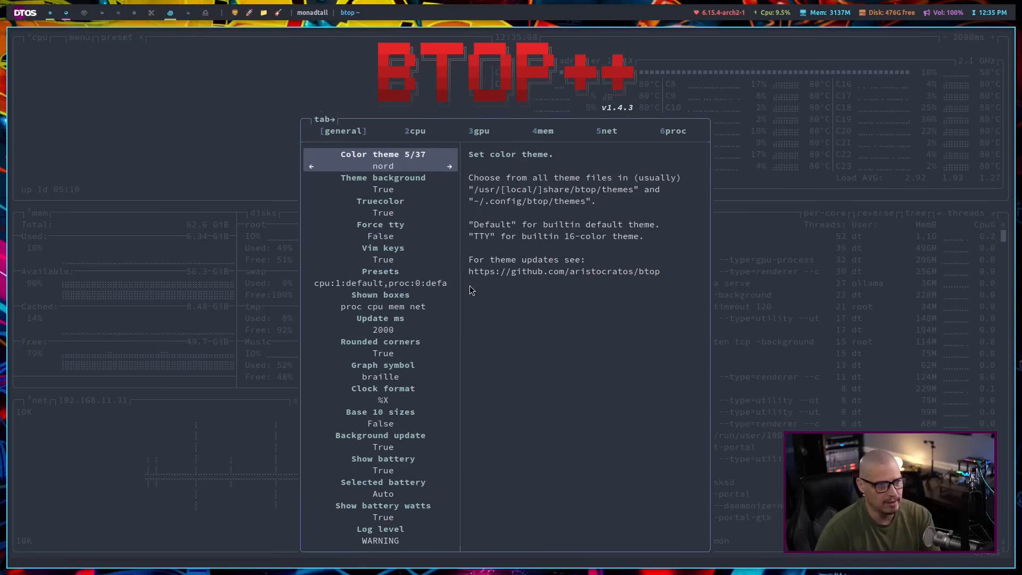
left_click(449, 166)
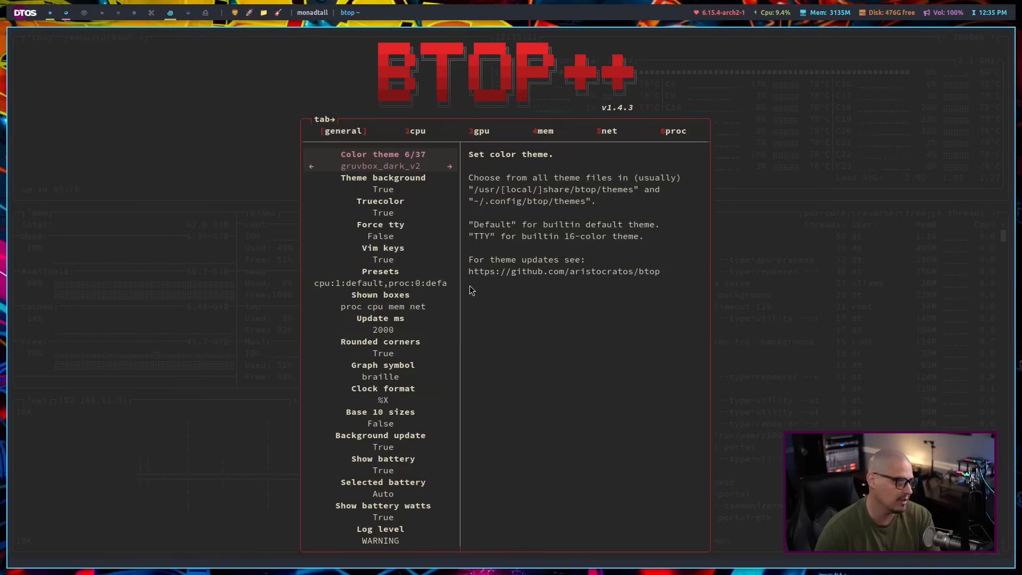
Revert the color theme to TTY and return to the main monitor view
left_click(310, 166)
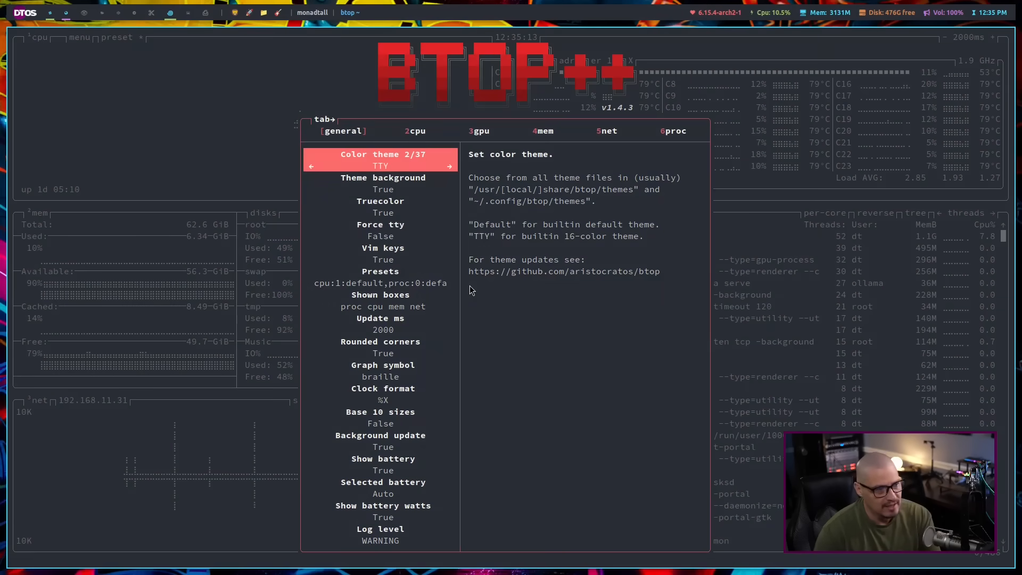
mouse_move(506, 343)
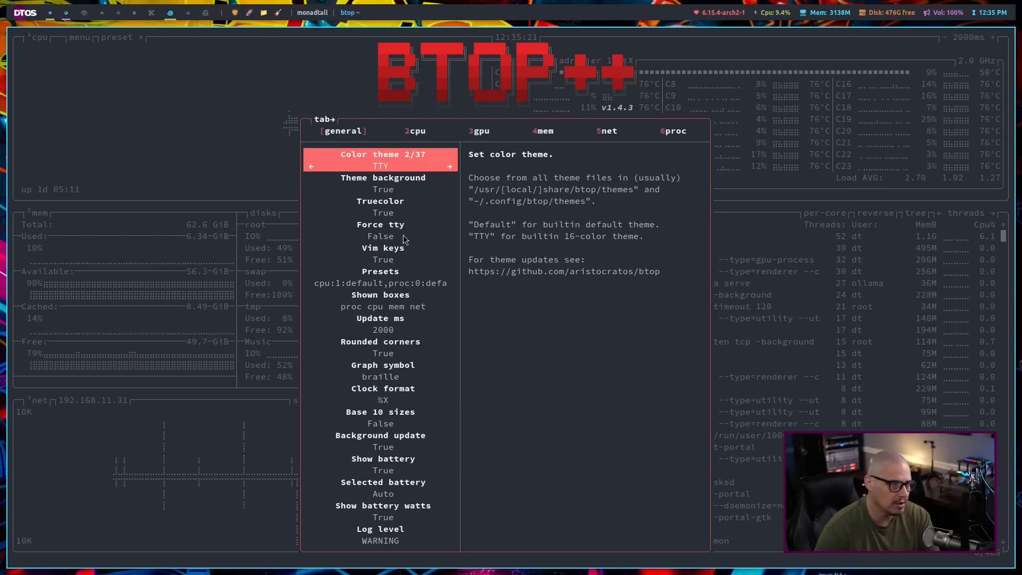
mouse_move(458, 333)
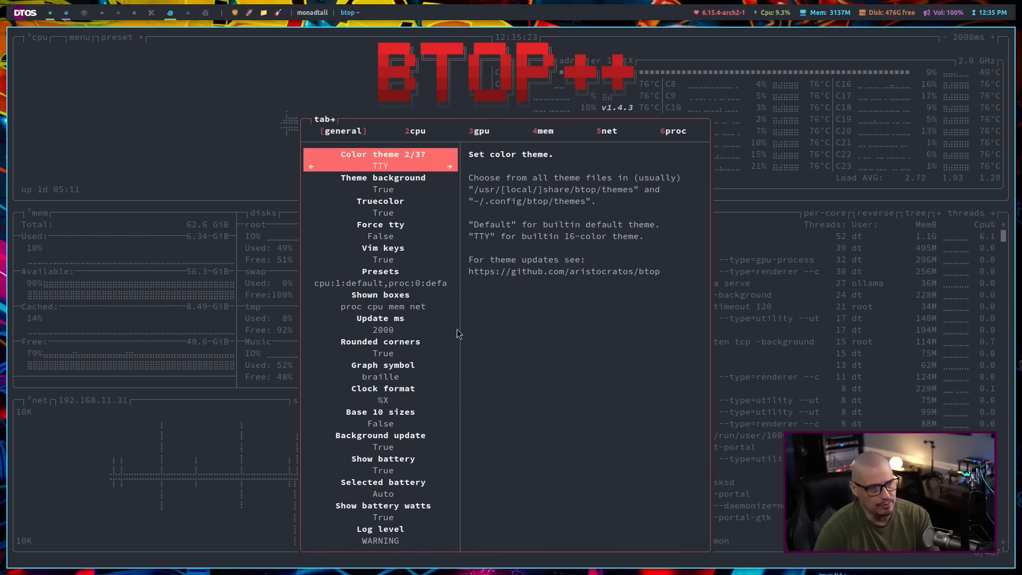
key("Escape")
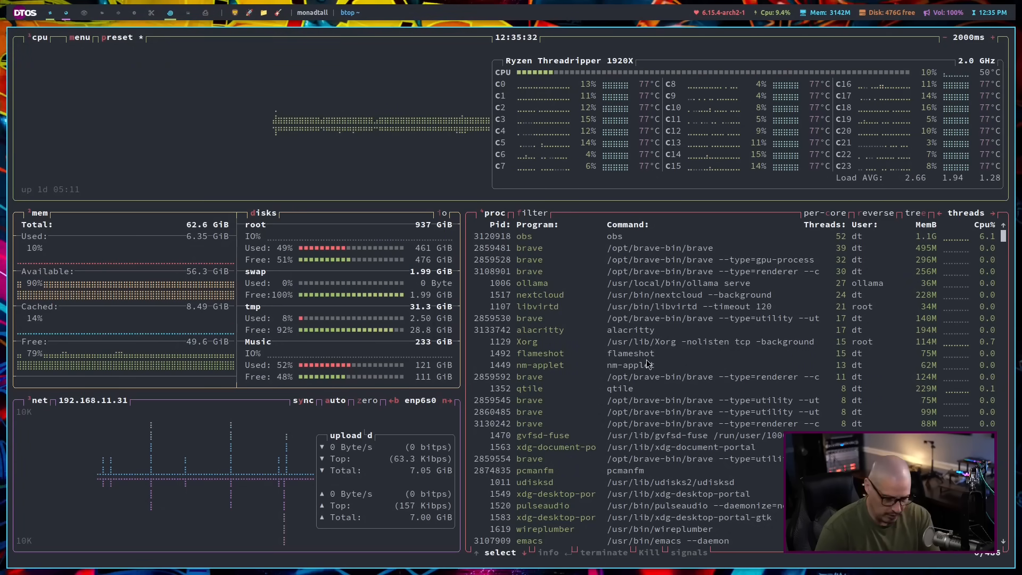
left_click(587, 236)
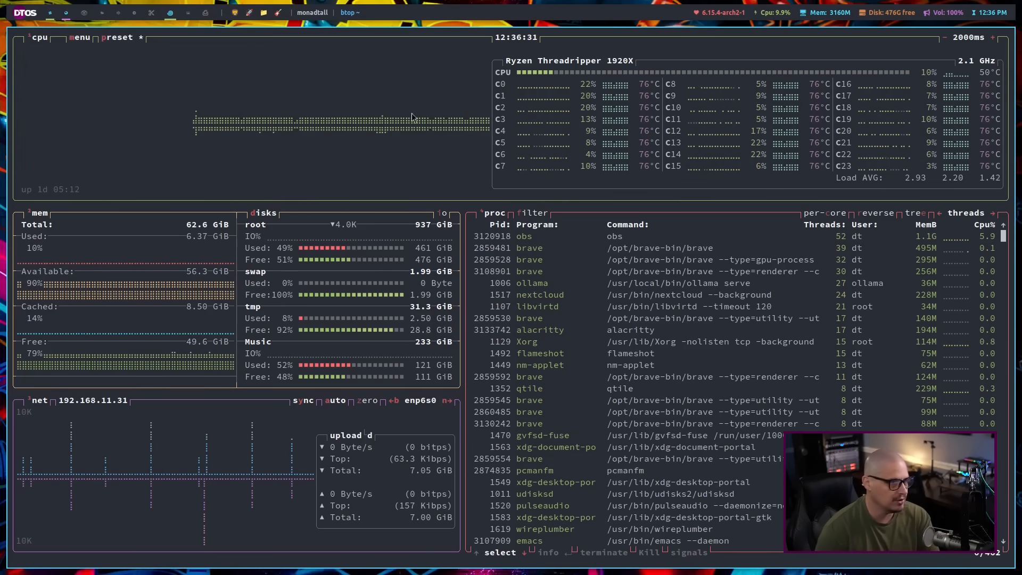
mouse_move(282, 157)
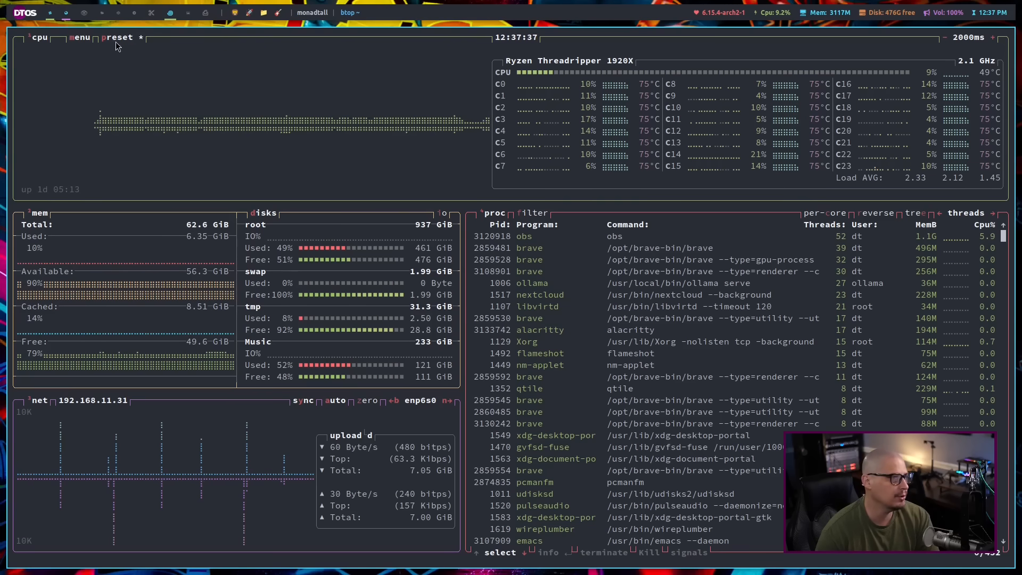
mouse_move(175, 107)
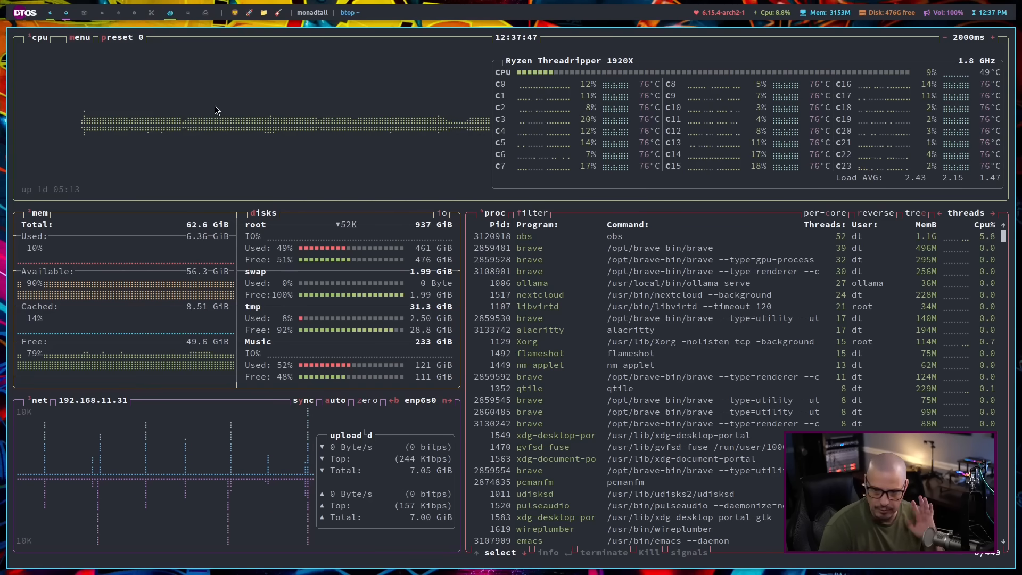
Cycle to the next layout preset, then return to preset 0 with every panel shown
key("p")
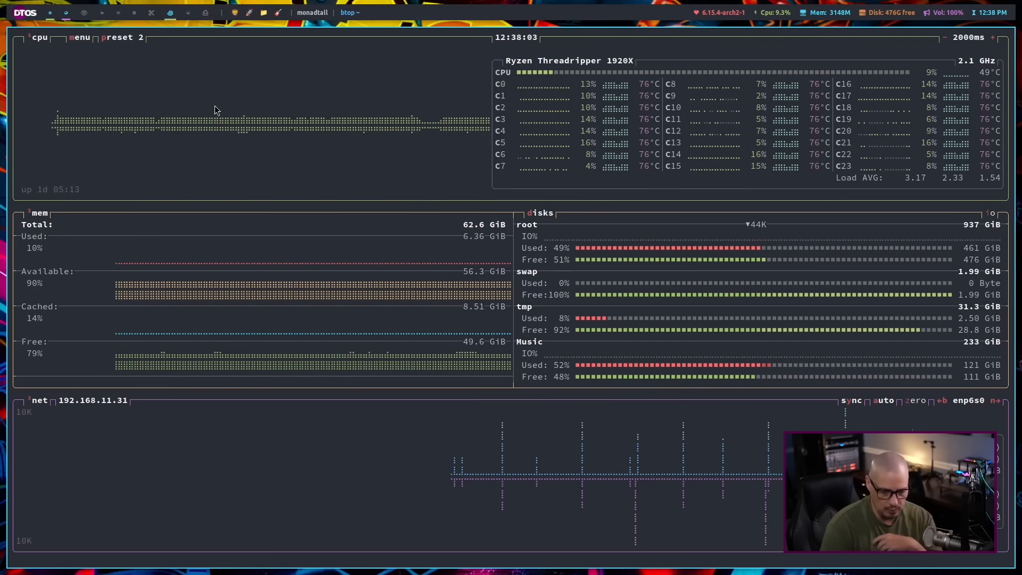
left_click(122, 37)
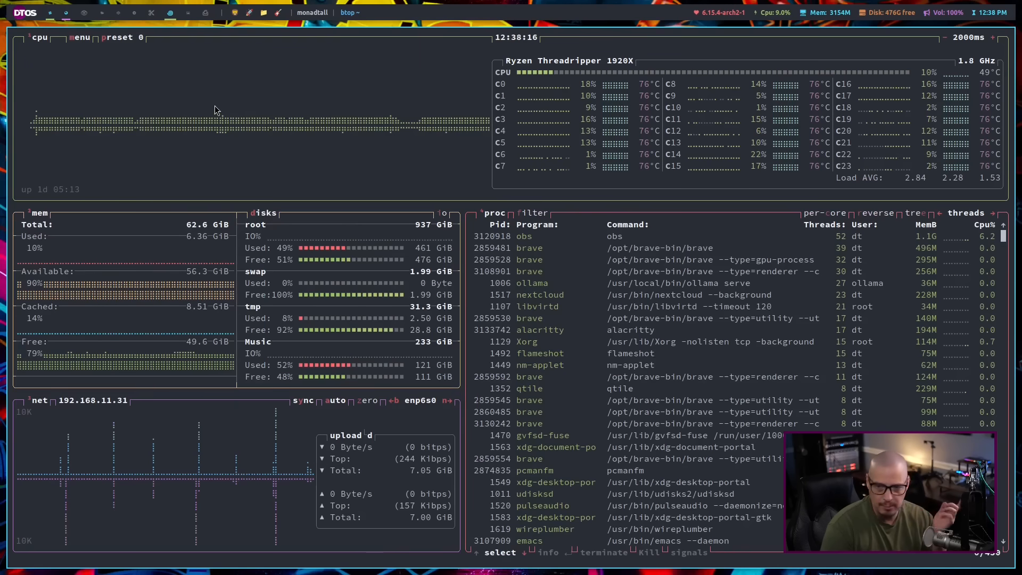
mouse_move(357, 106)
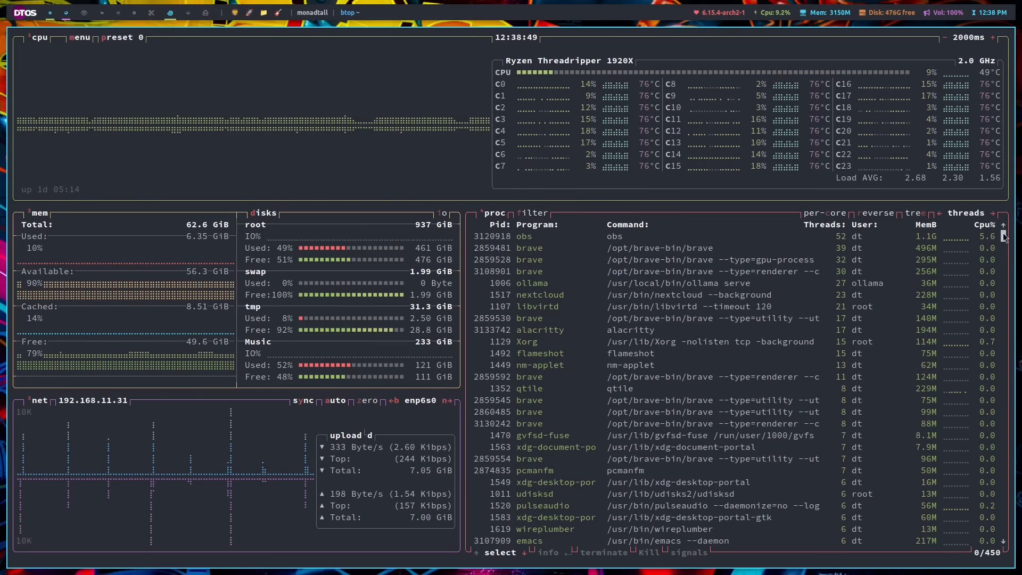
Scroll the process list down through the kernel processes and back up to the top
scroll("down", 3)
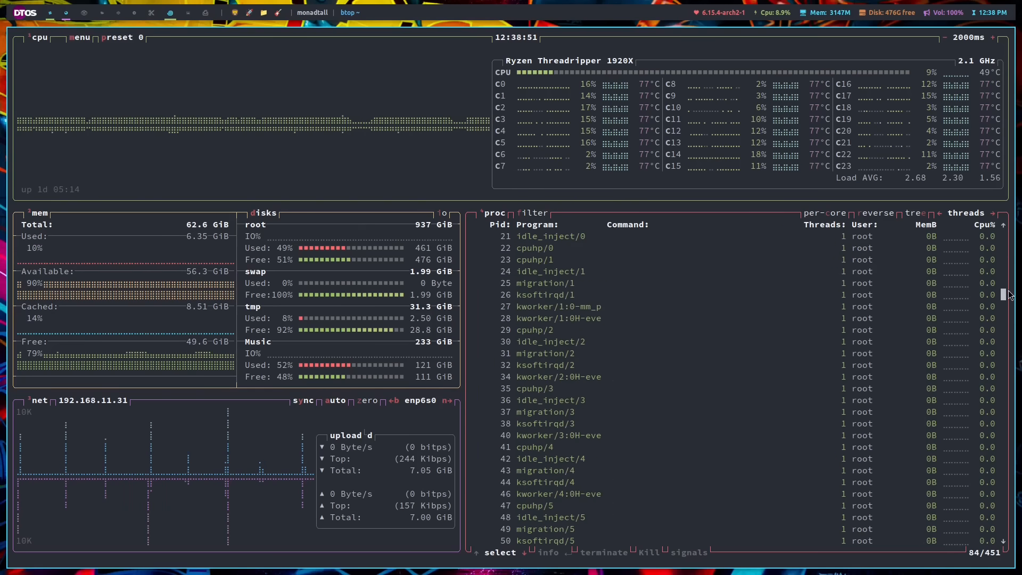
scroll("down", 3)
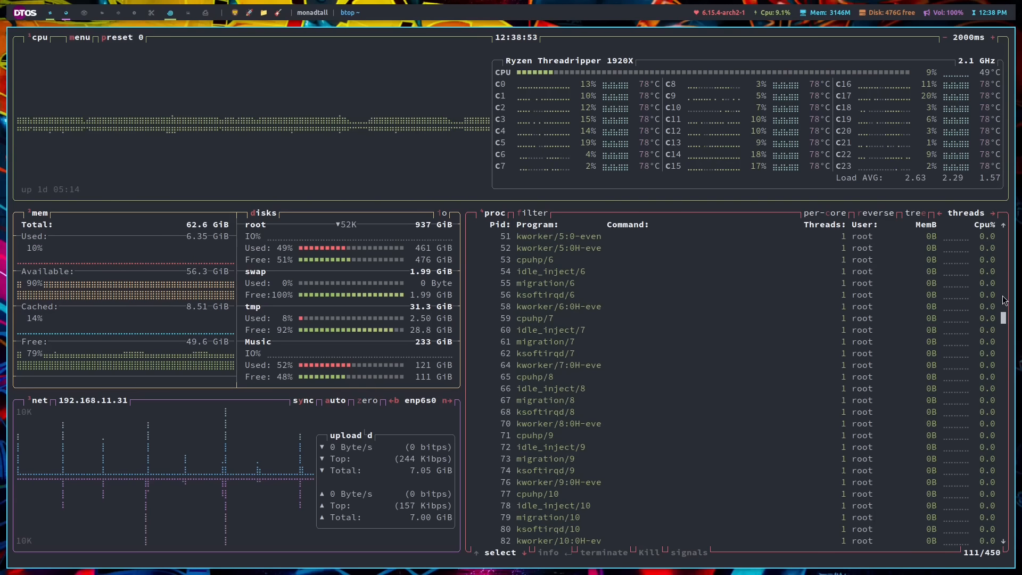
scroll("up", 3)
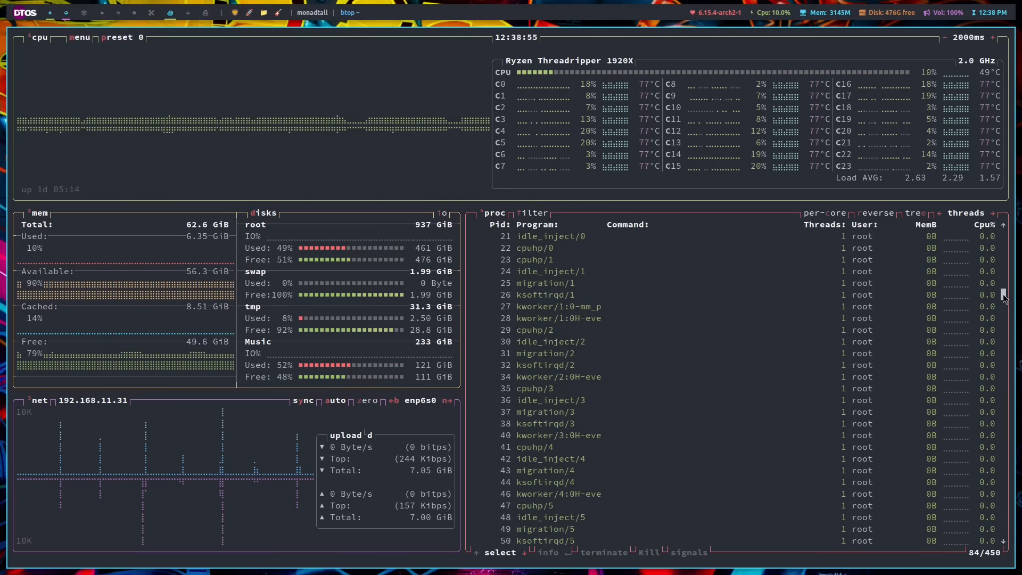
scroll("up", 3)
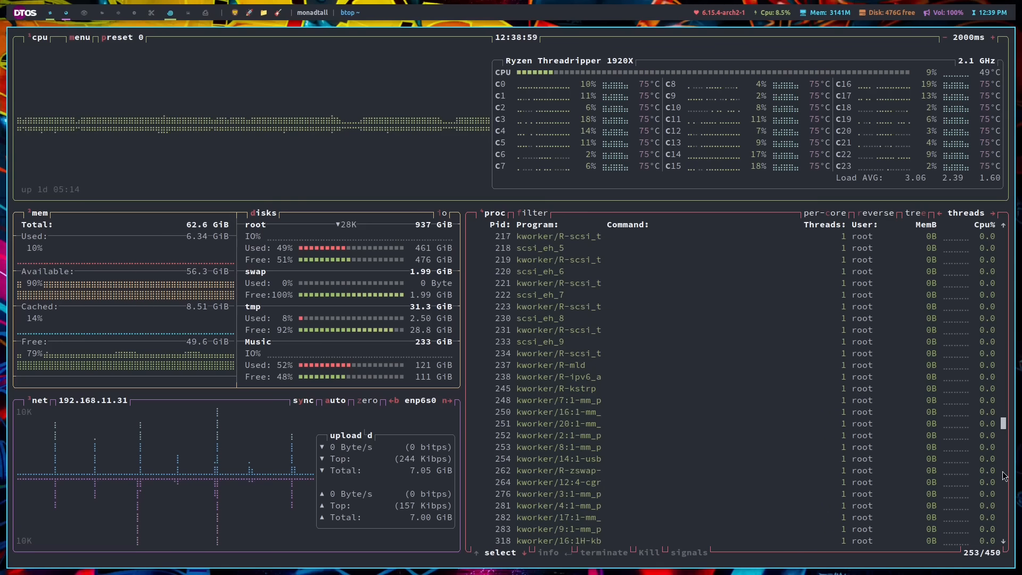
scroll("up", 3)
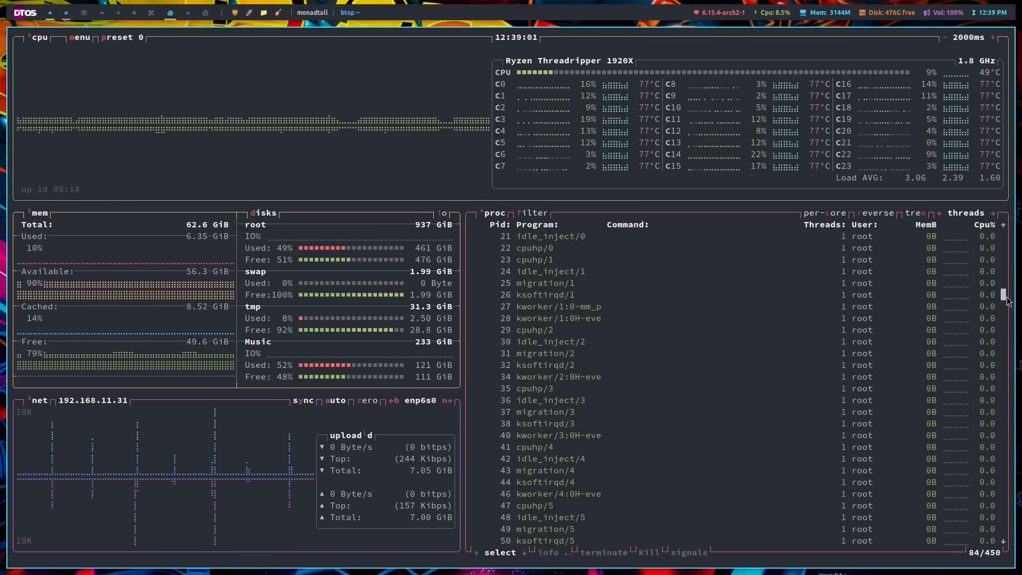
scroll("up", 3)
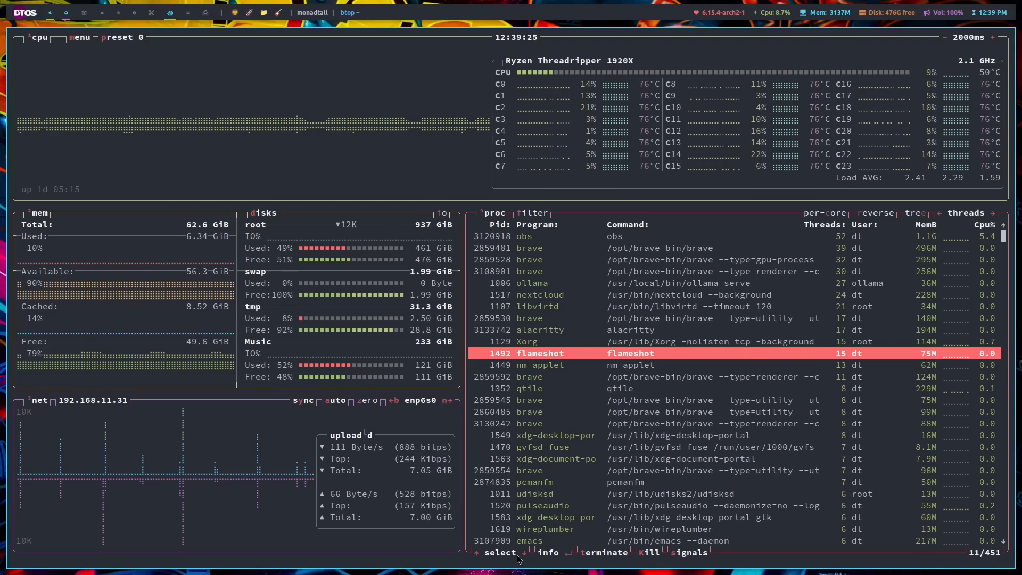
mouse_move(682, 562)
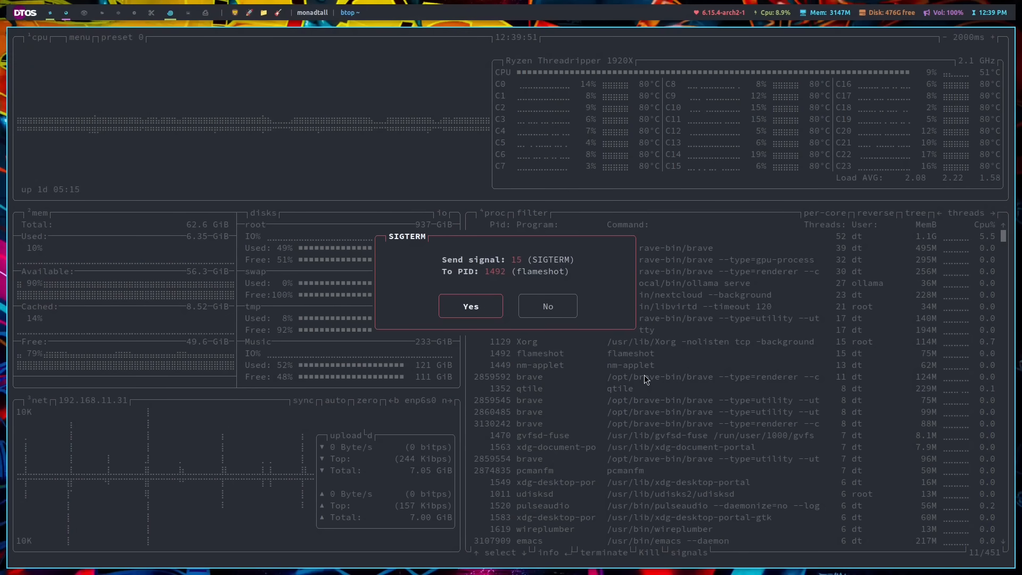
mouse_move(524, 289)
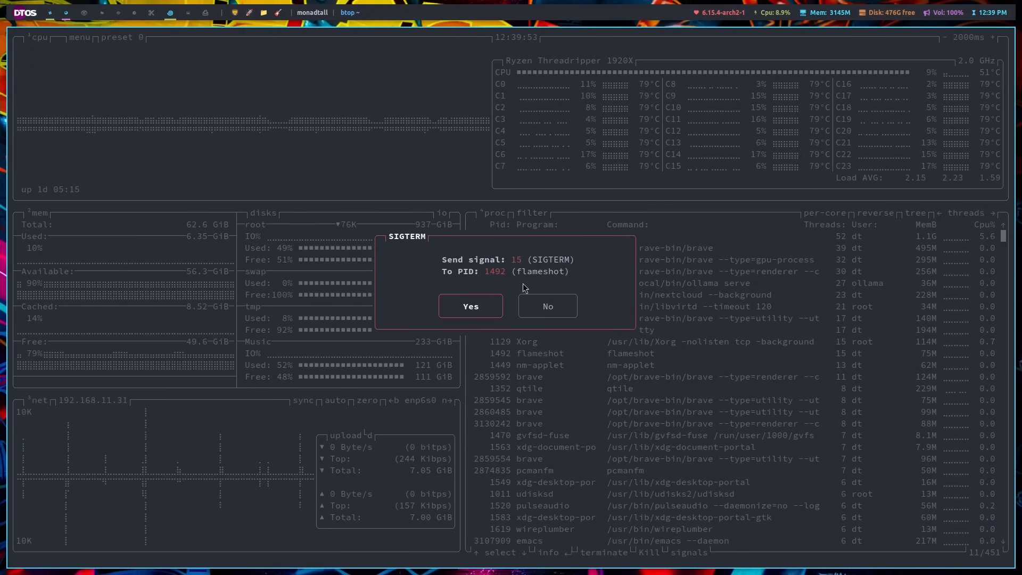
mouse_move(574, 277)
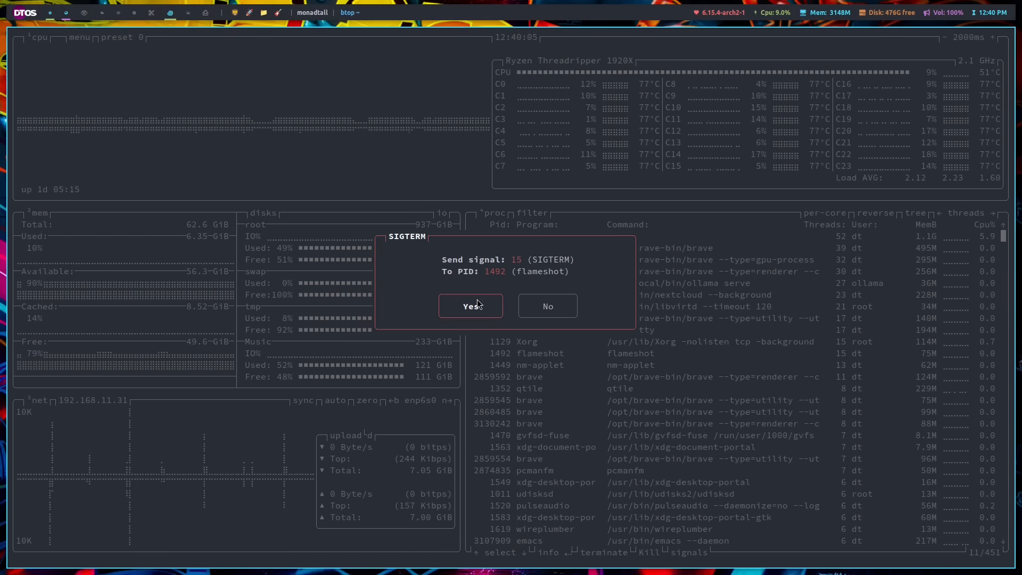
Confirm the SIGTERM dialog to kill flameshot (PID 1492)
left_click(469, 305)
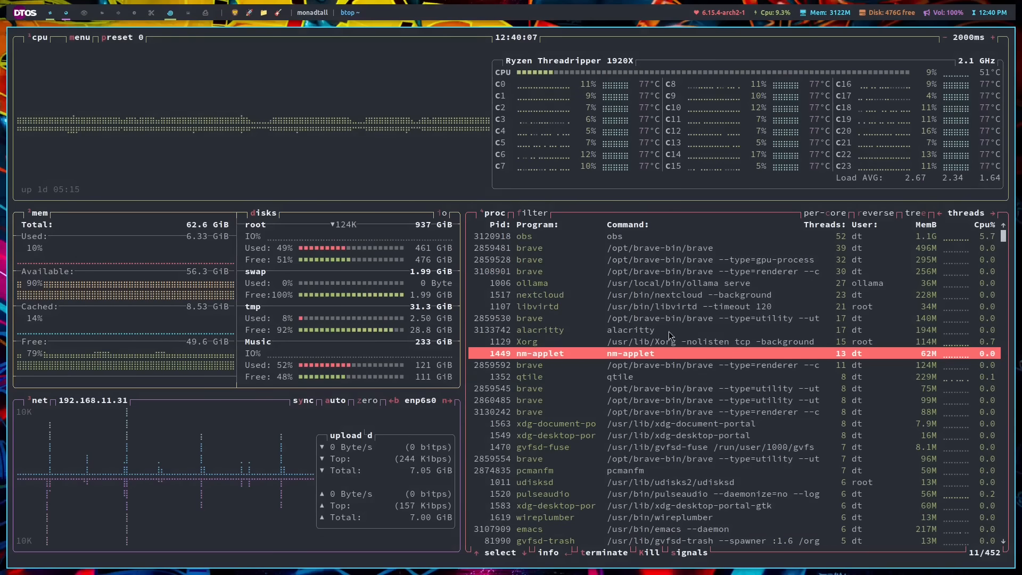